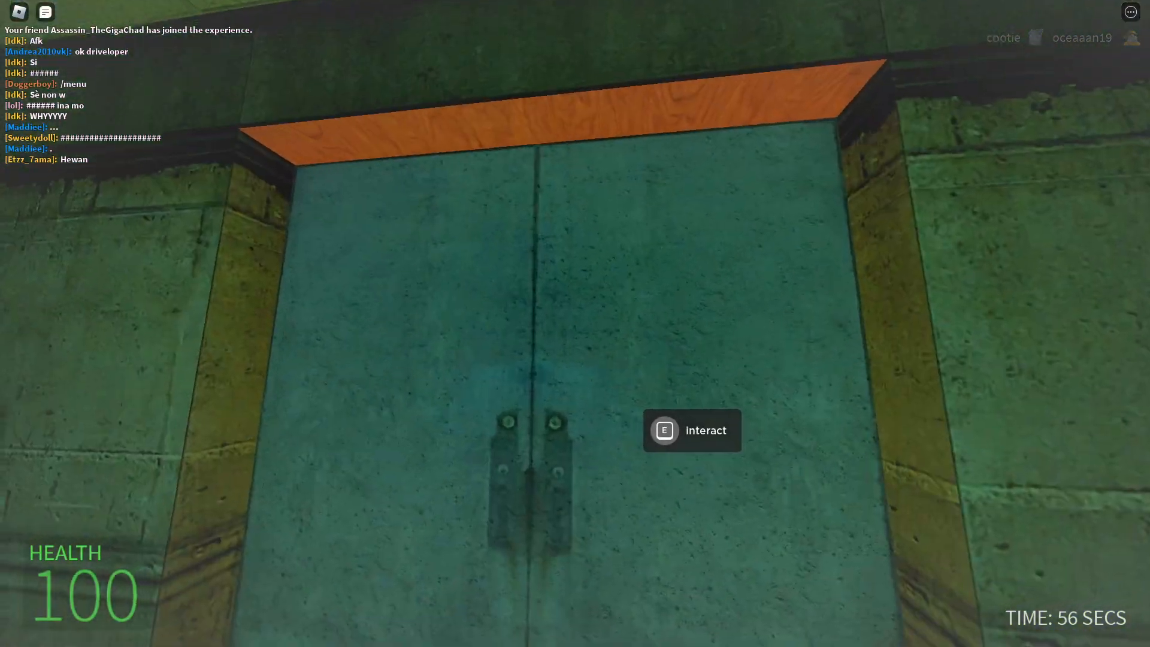
Step: Open the teal double doors with E and step into the yellow carpeted hallway
{"action": "key", "text": "e"}
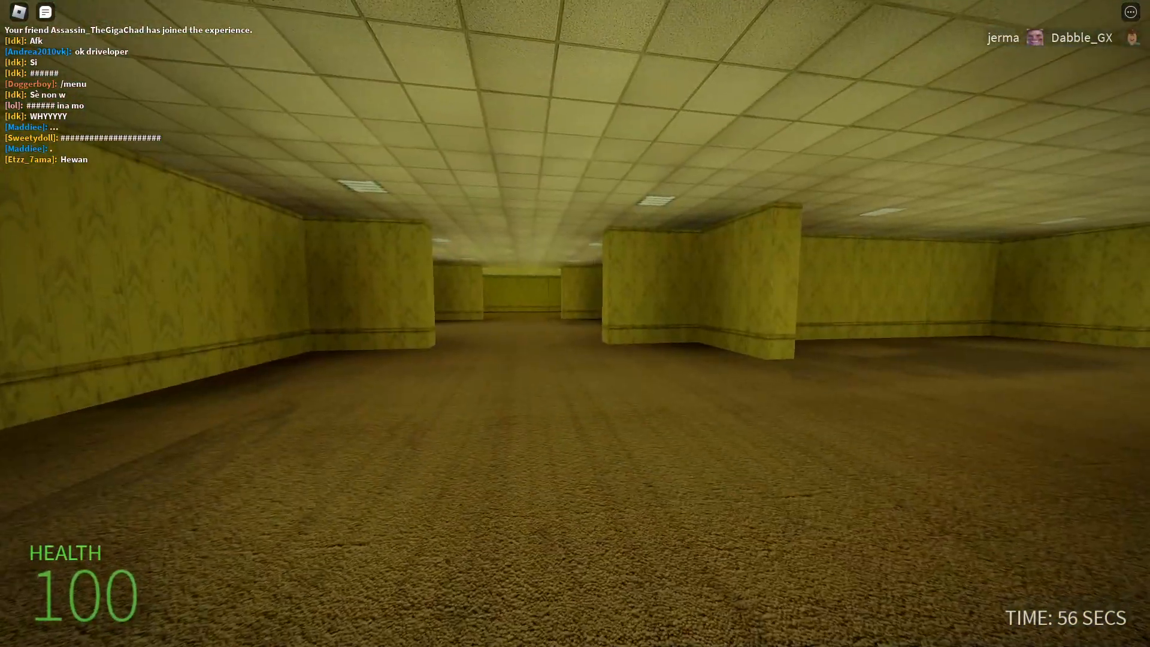